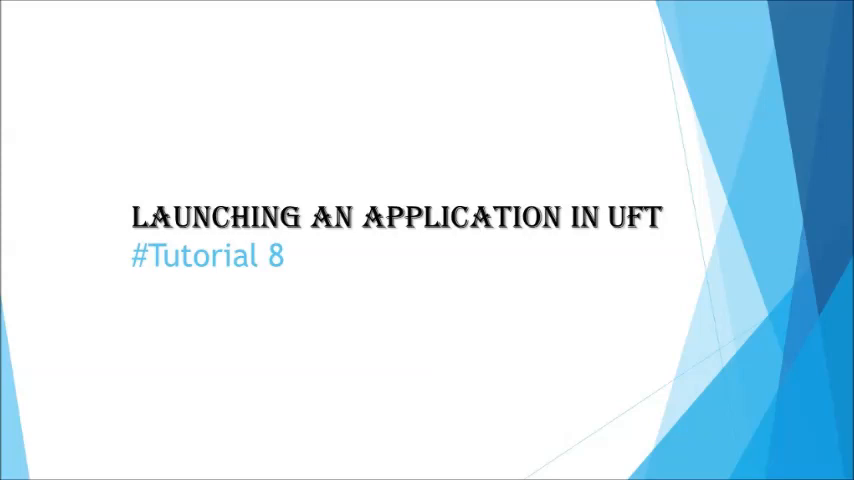
# - Advance past the title slide to GUITest4's empty Action1 script in UFT
pyautogui.press('right')
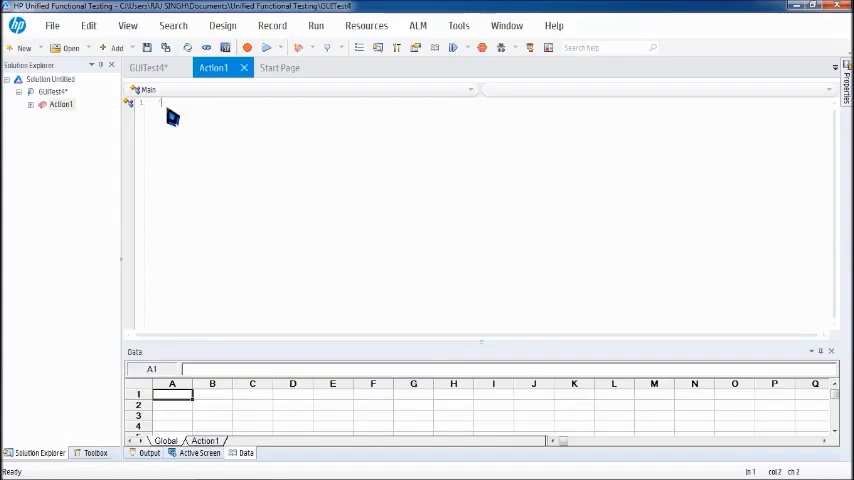
# - Enter the 'InvokeApplication and 'Systemutil.run comment lines in Action1
pyautogui.write('text')
pyautogui.write("'Invokeapplication")
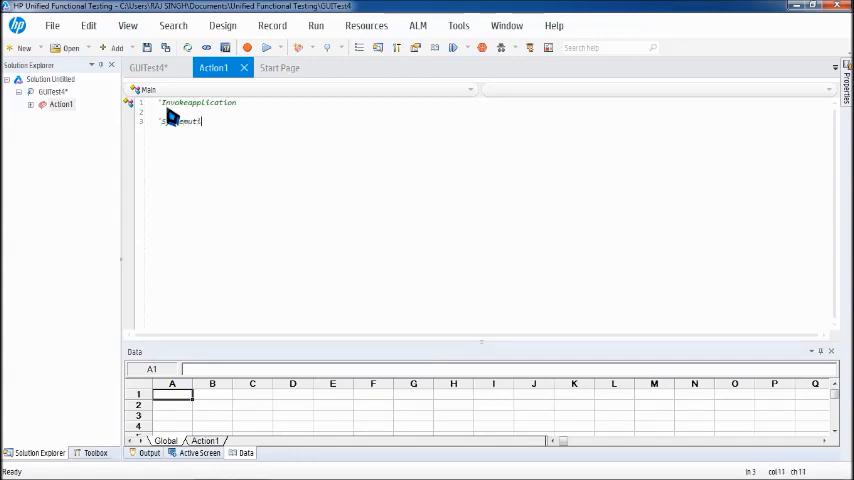
pyautogui.write('.run')
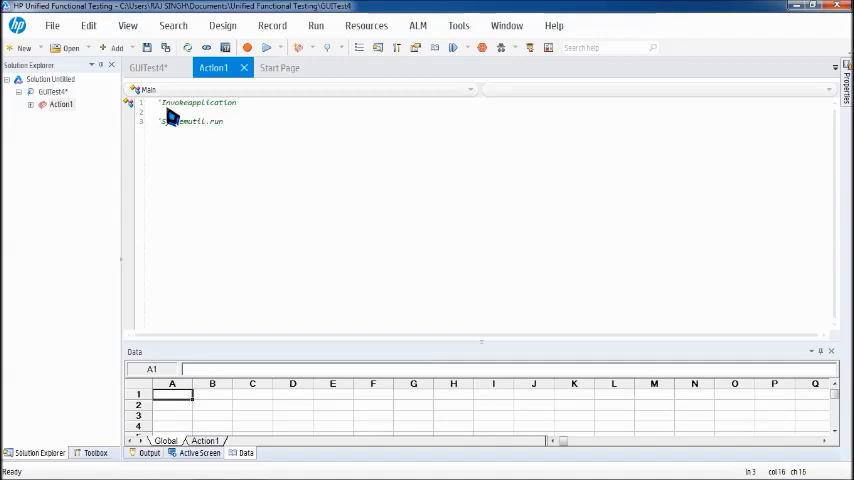
pyautogui.moveTo(260, 145)
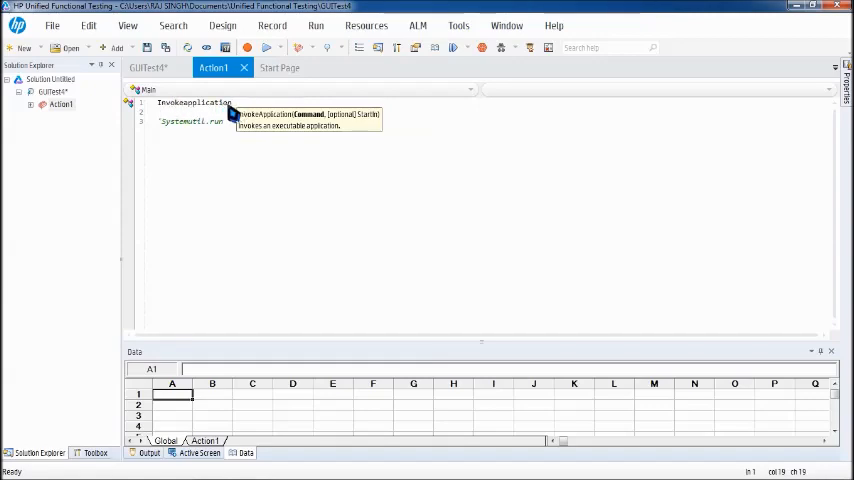
pyautogui.moveTo(237, 112)
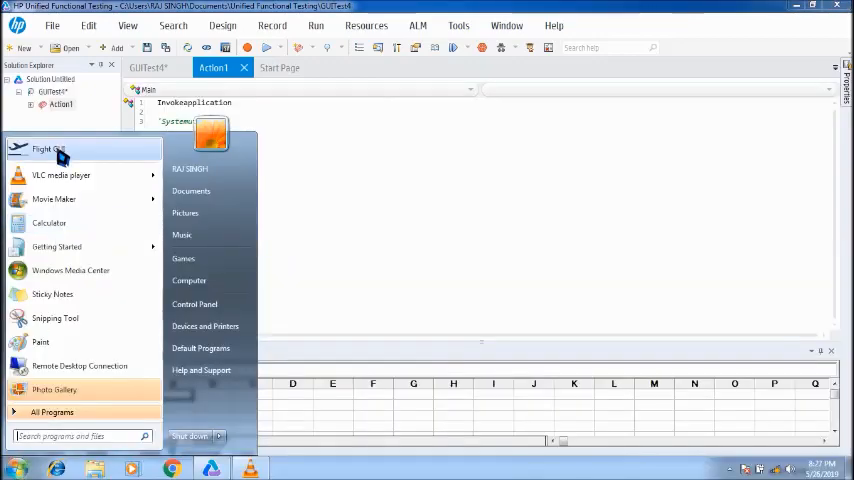
# - Copy the Flight GUI shortcut's Target path from its Properties dialog
pyautogui.rightClick(47, 148)
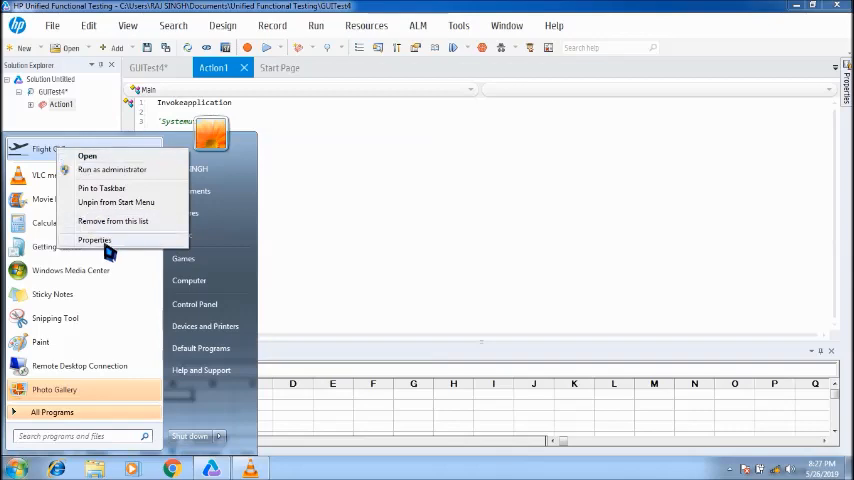
pyautogui.click(94, 240)
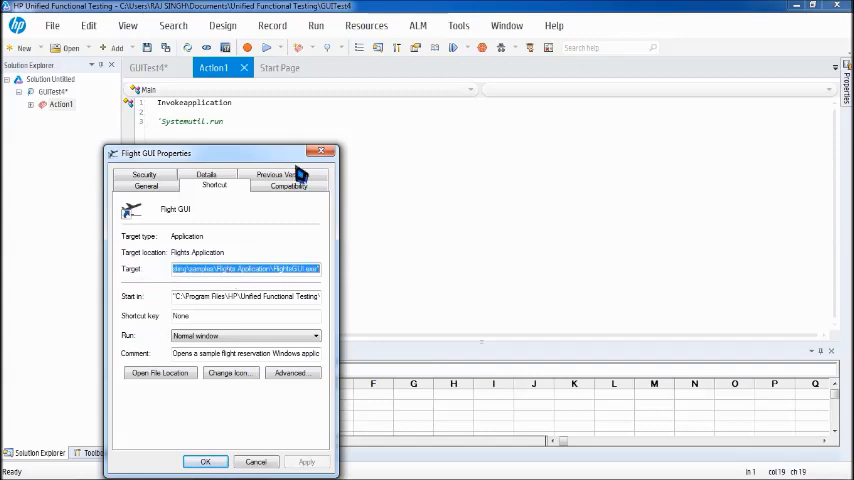
pyautogui.click(205, 461)
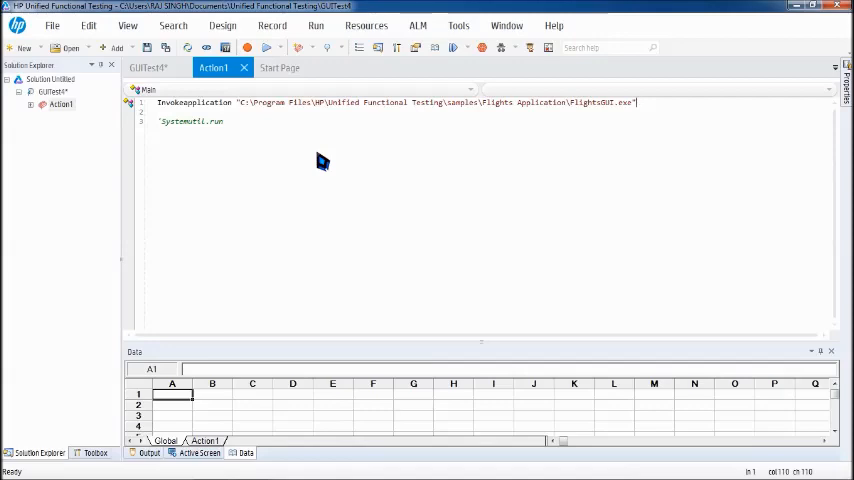
pyautogui.moveTo(258, 148)
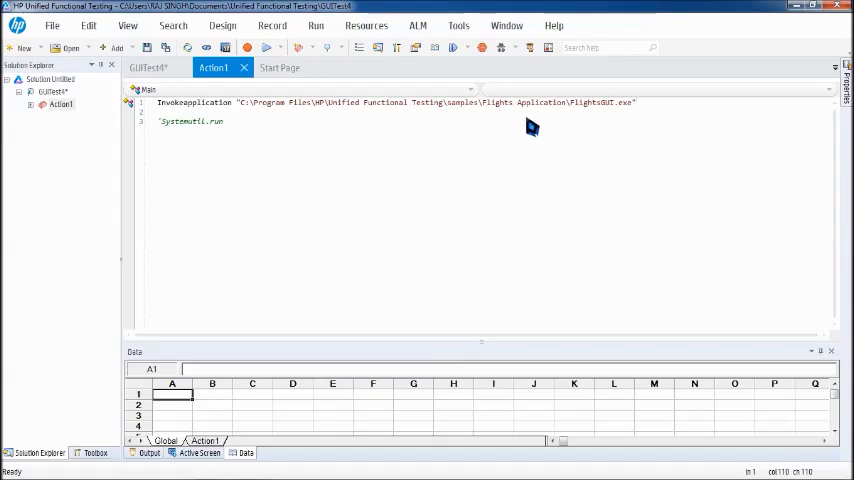
pyautogui.moveTo(586, 121)
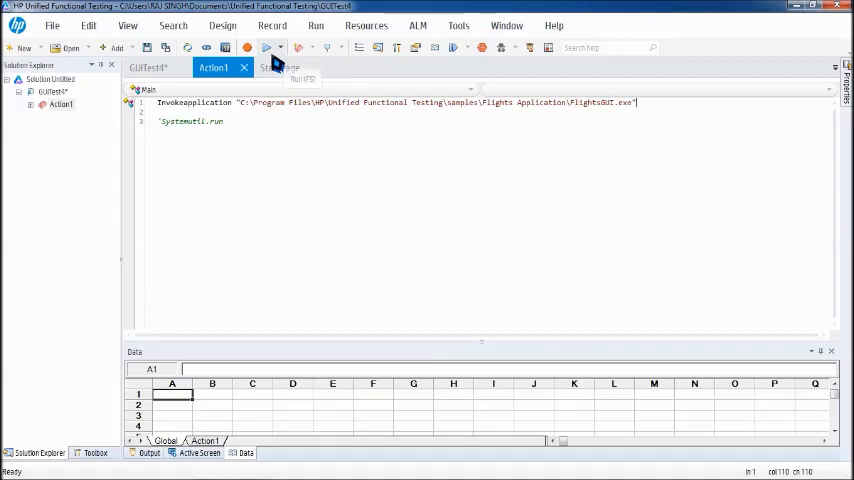
pyautogui.moveTo(270, 48)
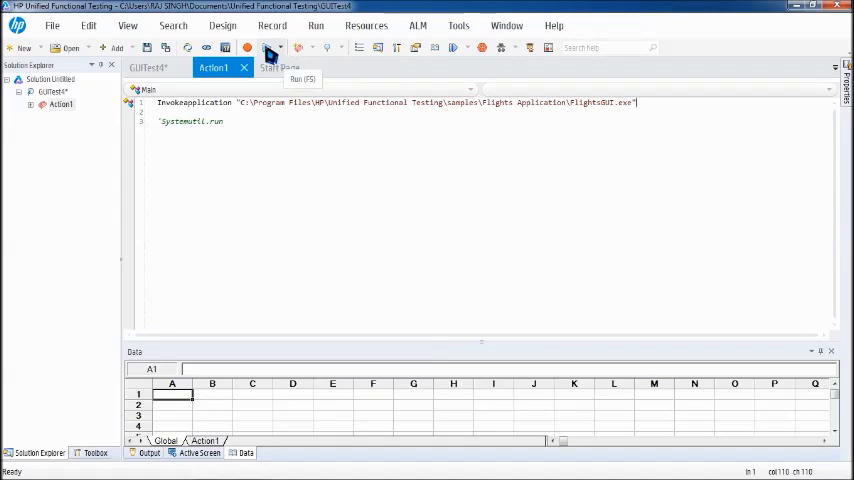
# - Run GUITest4 using the default results location
pyautogui.click(247, 47)
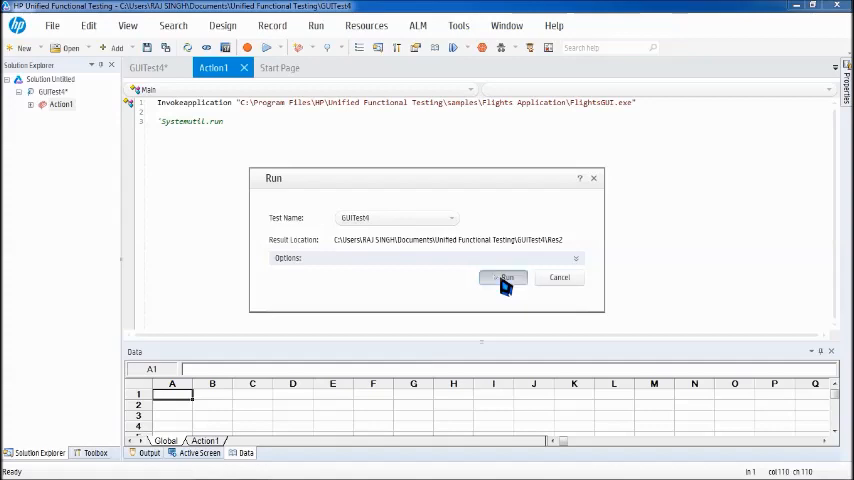
pyautogui.click(503, 277)
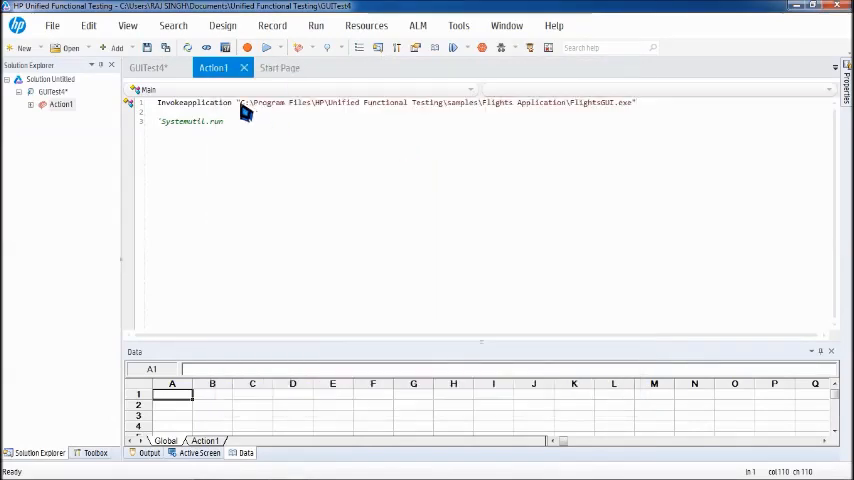
# - Select the FlightsGUI.exe path on line 1 for copying
pyautogui.moveTo(245, 102); pyautogui.dragTo(600, 102)
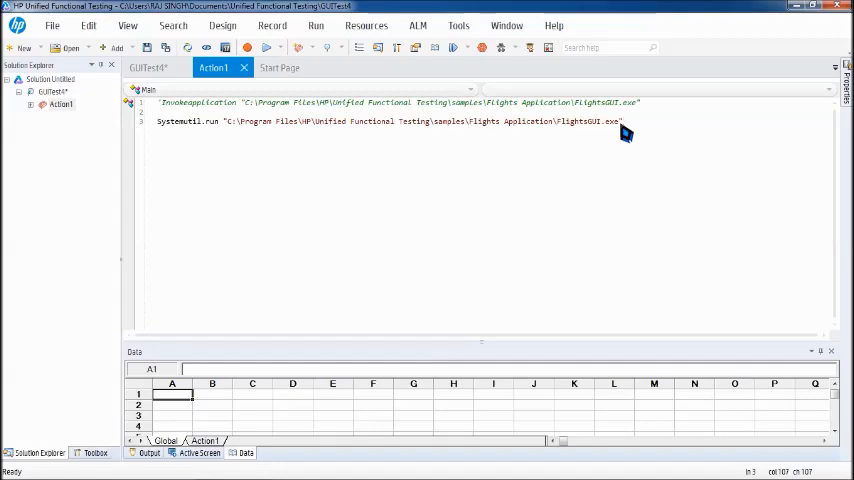
pyautogui.moveTo(480, 120)
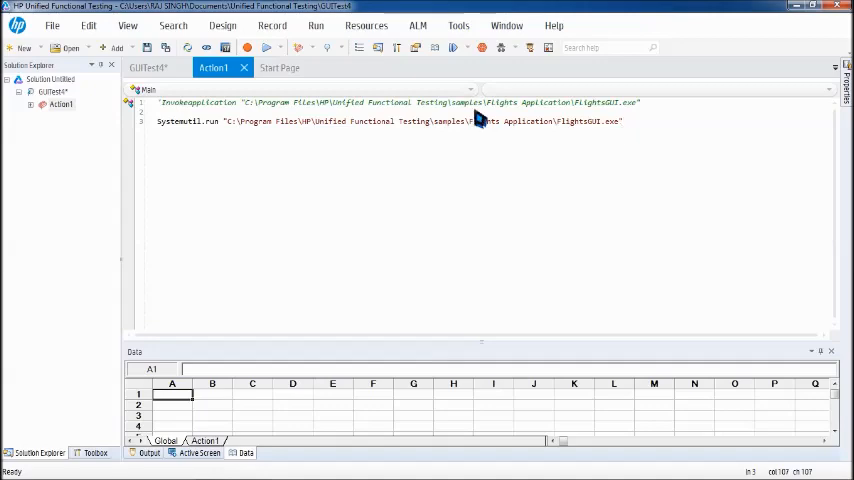
pyautogui.moveTo(270, 47)
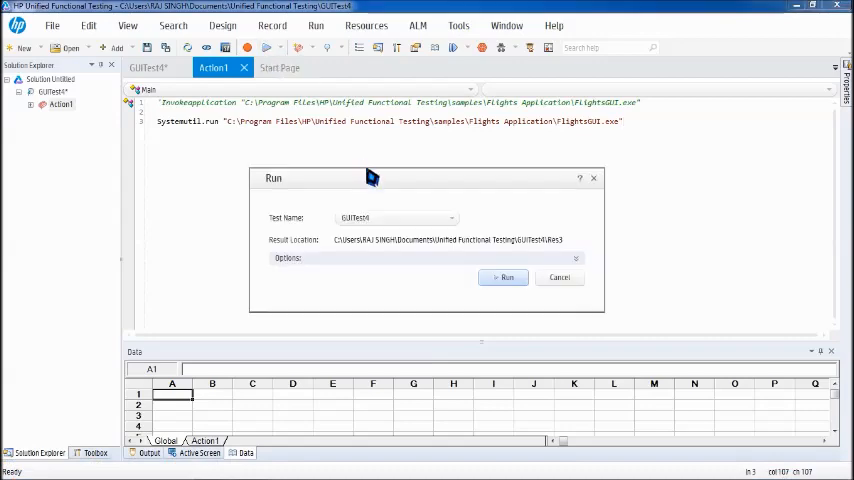
# - Run the SystemUtil.Run test with default results, then close the Passed results viewer
pyautogui.click(504, 277)
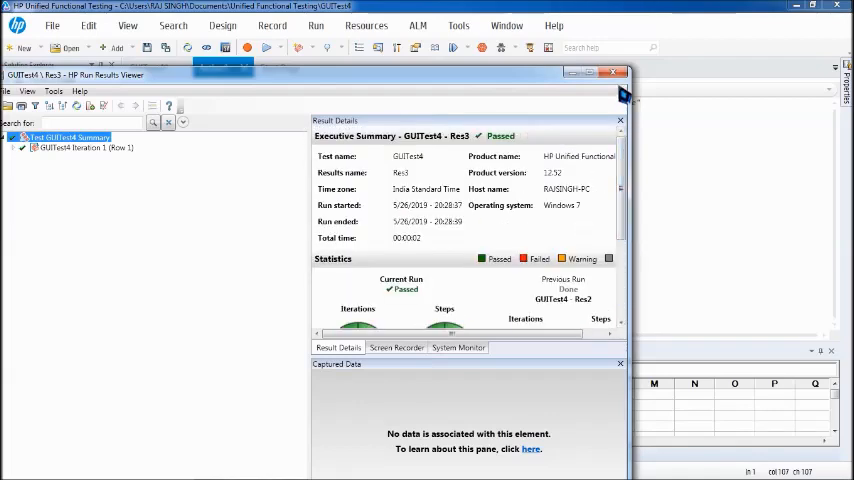
pyautogui.click(613, 71)
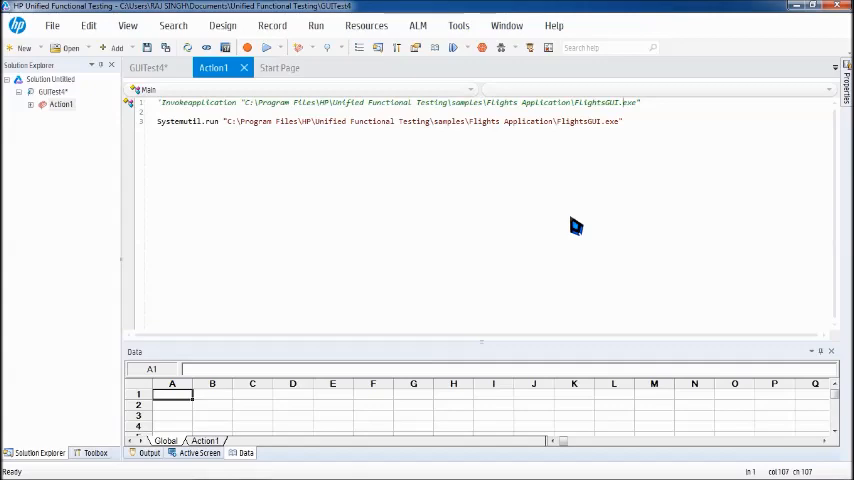
pyautogui.moveTo(531, 295)
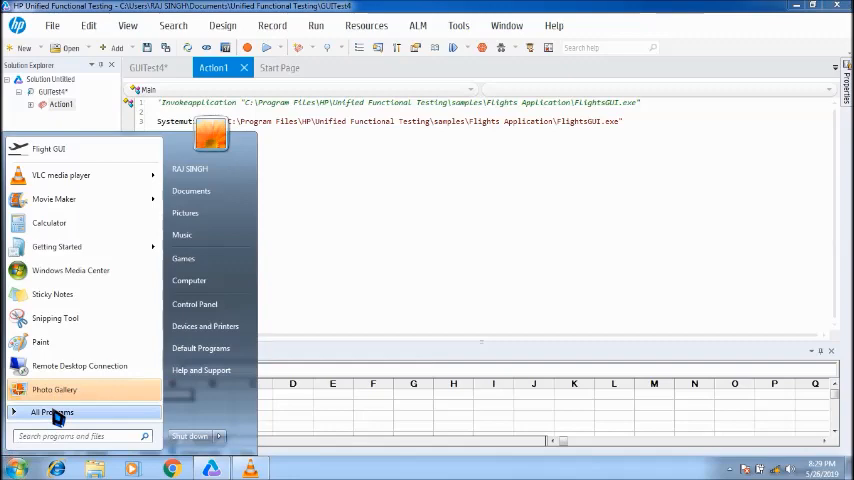
# - Expand All Programs in the Start menu to reach Windows Explorer
pyautogui.click(52, 412)
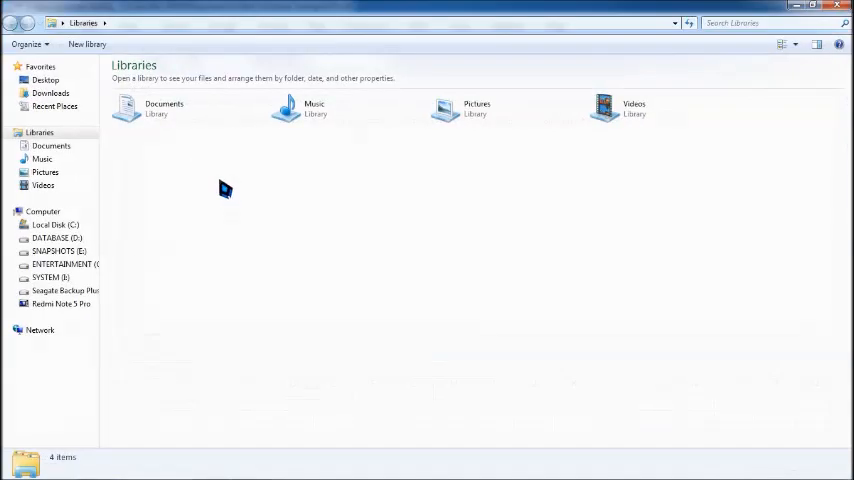
pyautogui.moveTo(55, 224)
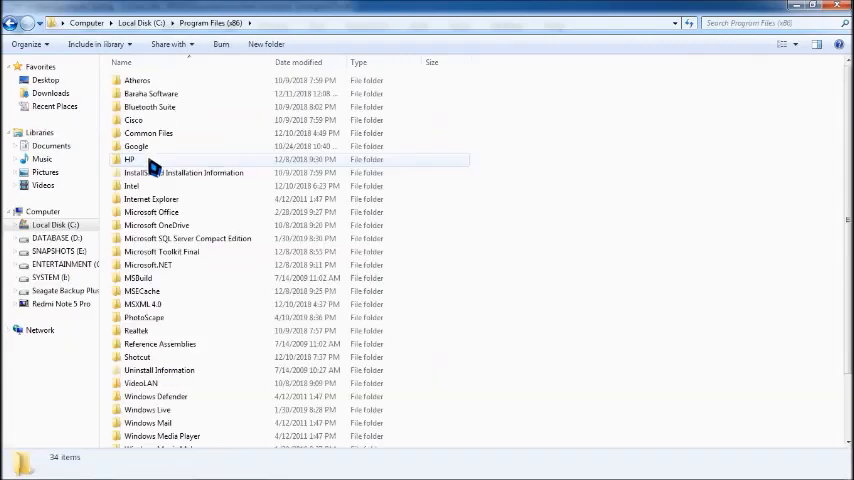
# - Browse through HP and samples into the Flights Application folder to locate FlightsGUI
pyautogui.doubleClick(128, 159)
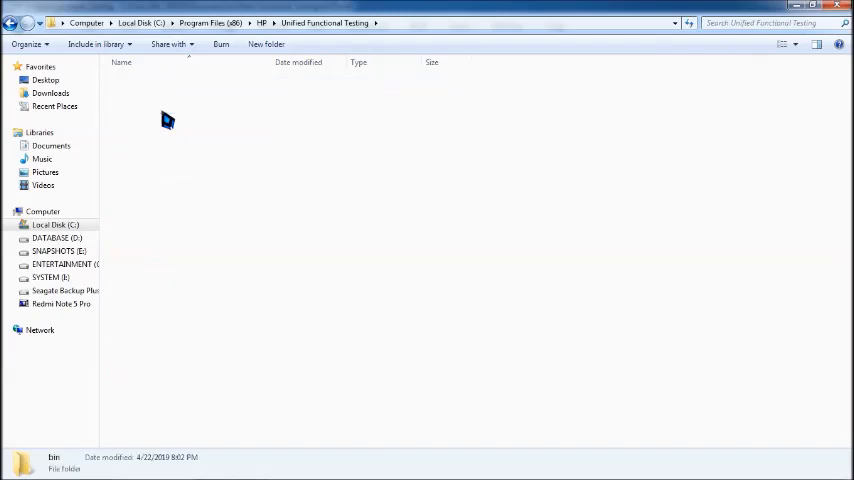
pyautogui.click(131, 107)
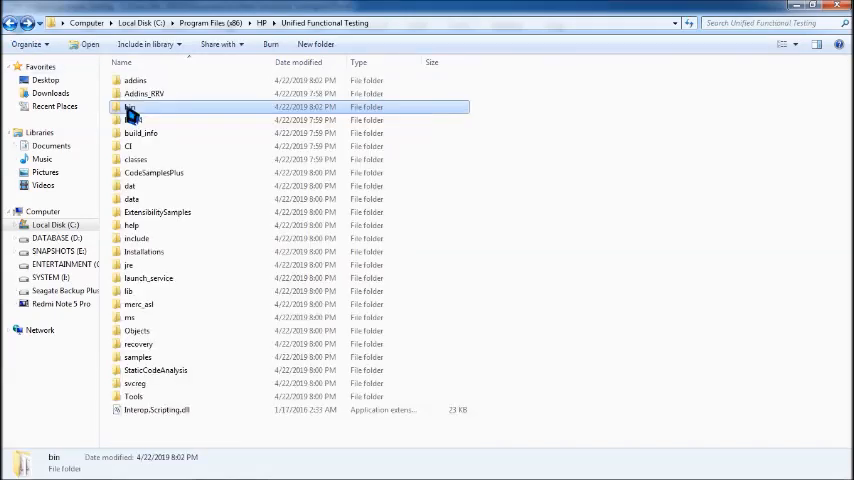
pyautogui.doubleClick(137, 357)
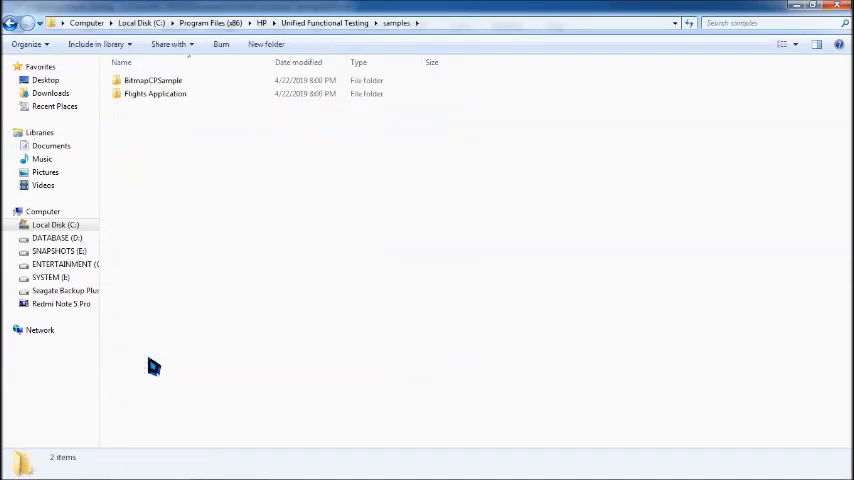
pyautogui.doubleClick(155, 93)
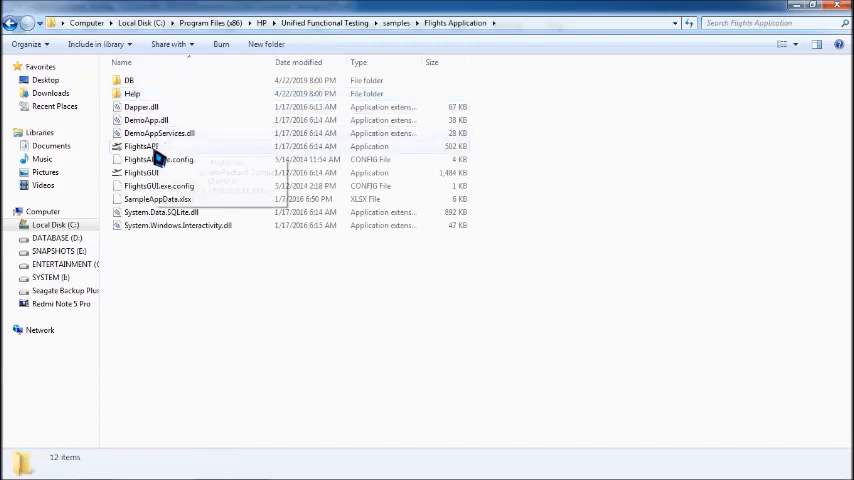
pyautogui.click(141, 172)
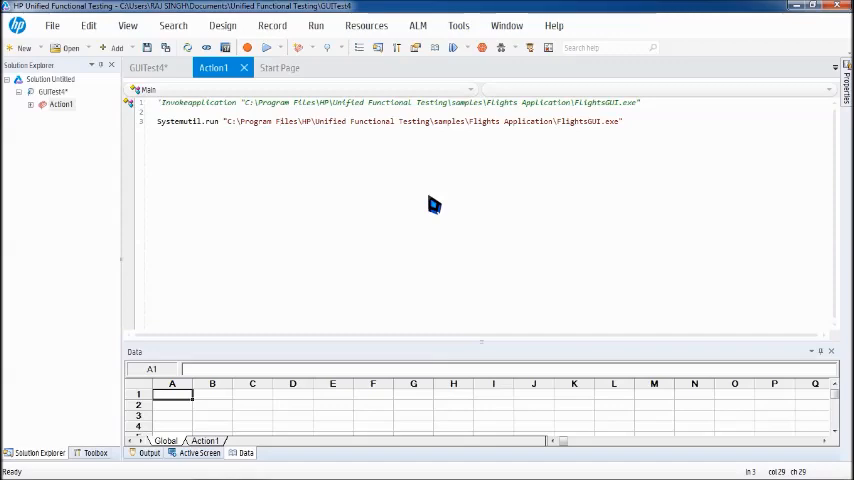
pyautogui.moveTo(313, 124)
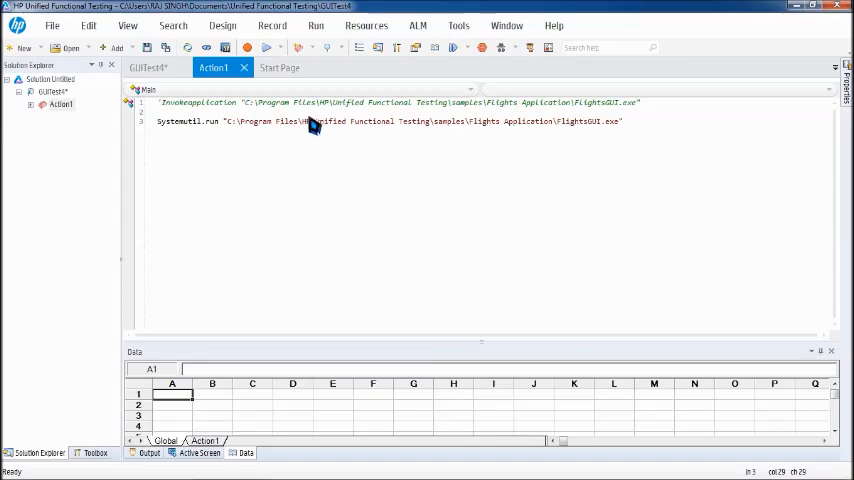
pyautogui.moveTo(228, 132)
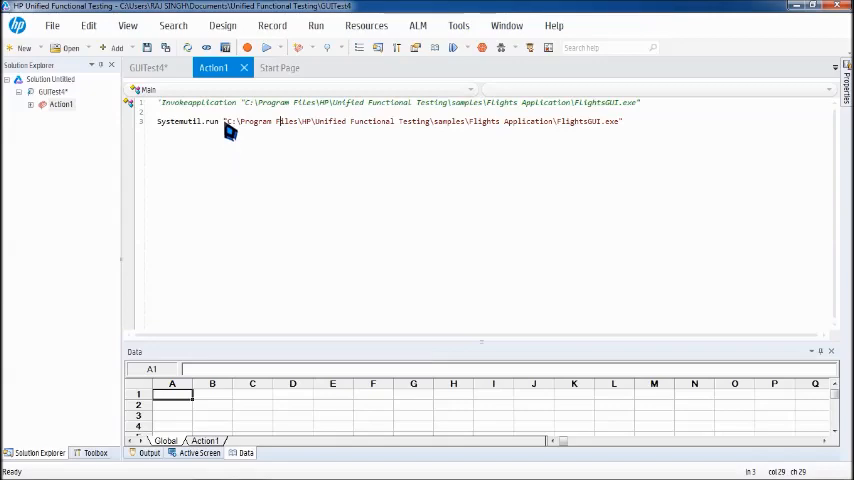
# - Replace the Flights path on line 3 with "iexplorer.exe", followed by a comma
pyautogui.doubleClick(183, 121)
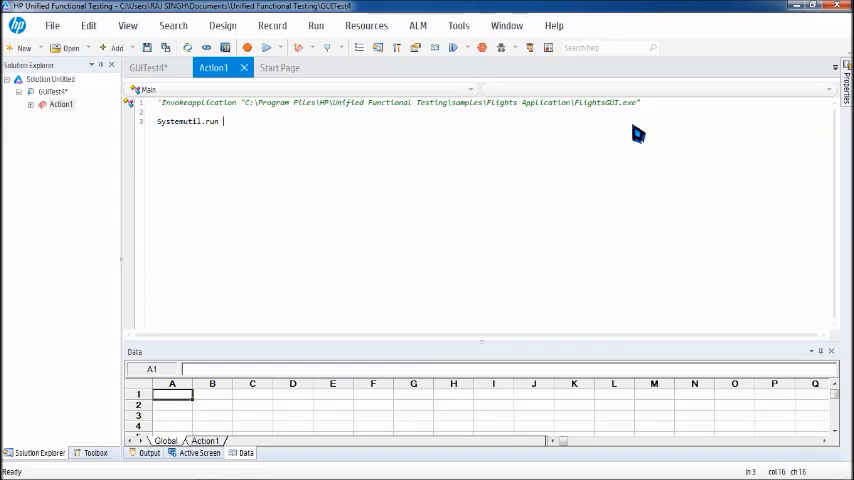
pyautogui.write('"')
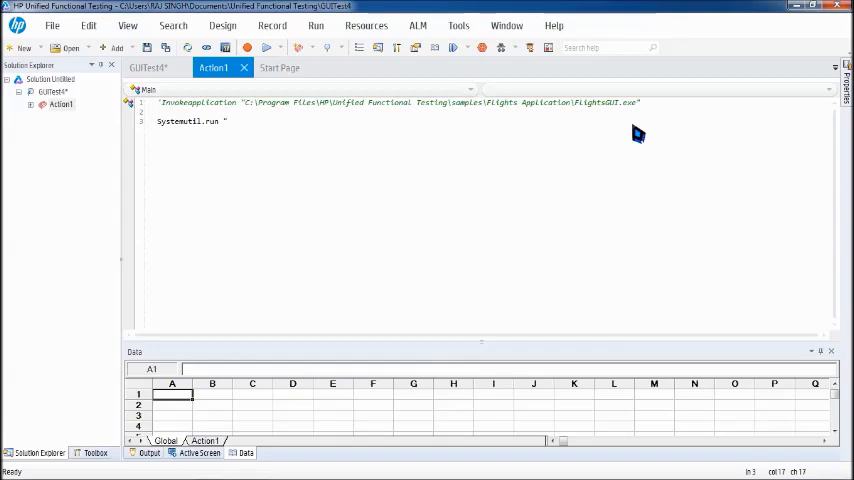
pyautogui.write('iexpl')
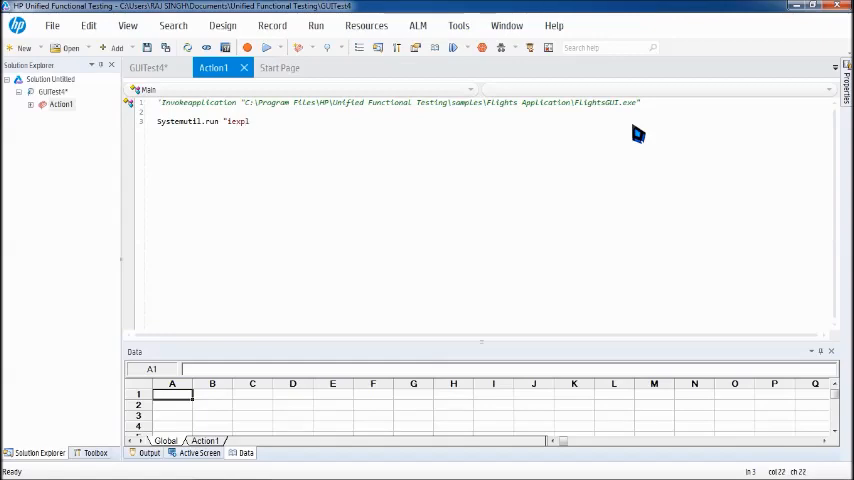
pyautogui.write('orer.c')
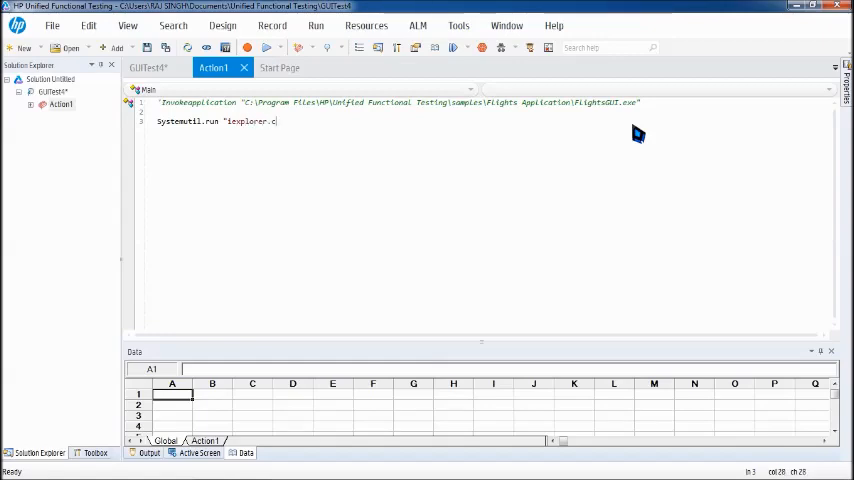
pyautogui.write('xe')
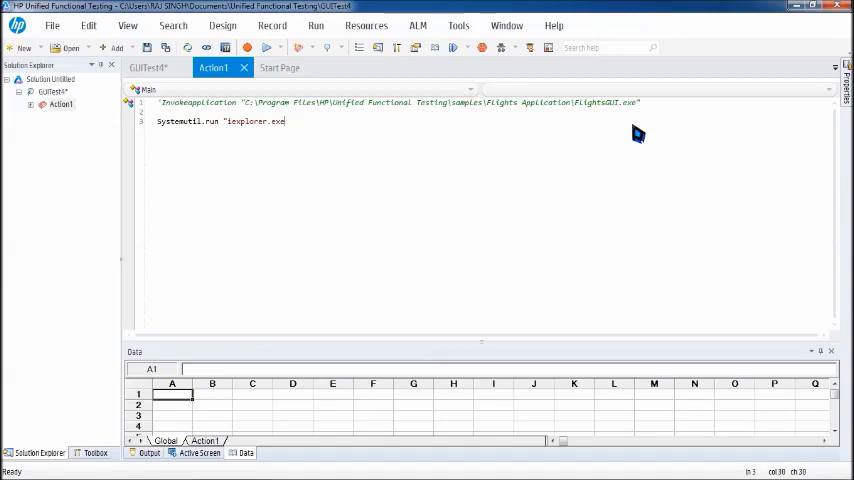
pyautogui.write('",')
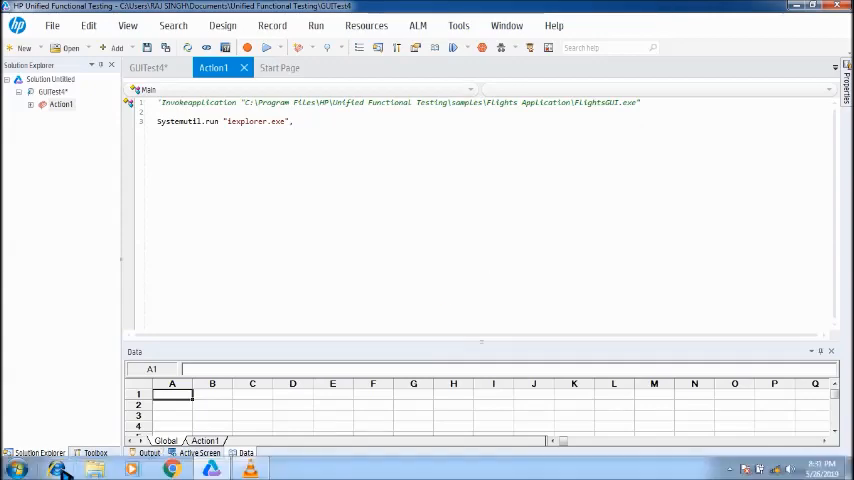
# - Search 'int' in Start and view Internet Explorer's program Properties
pyautogui.rightClick(170, 468)
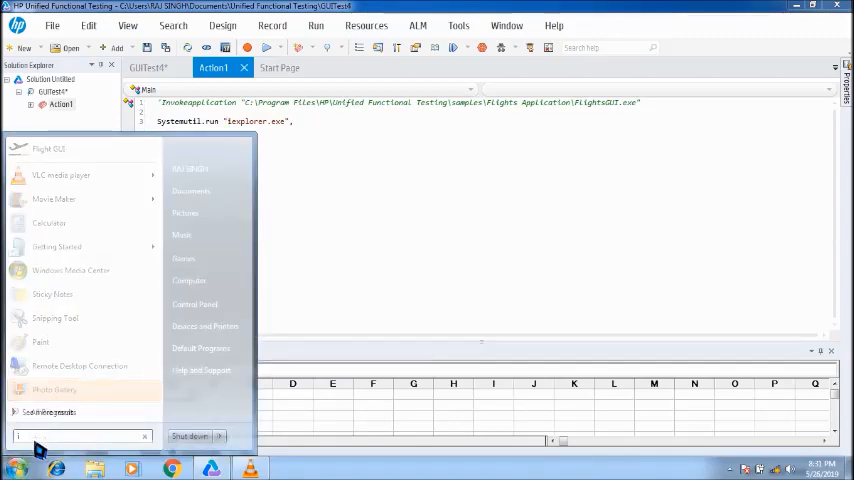
pyautogui.write('int')
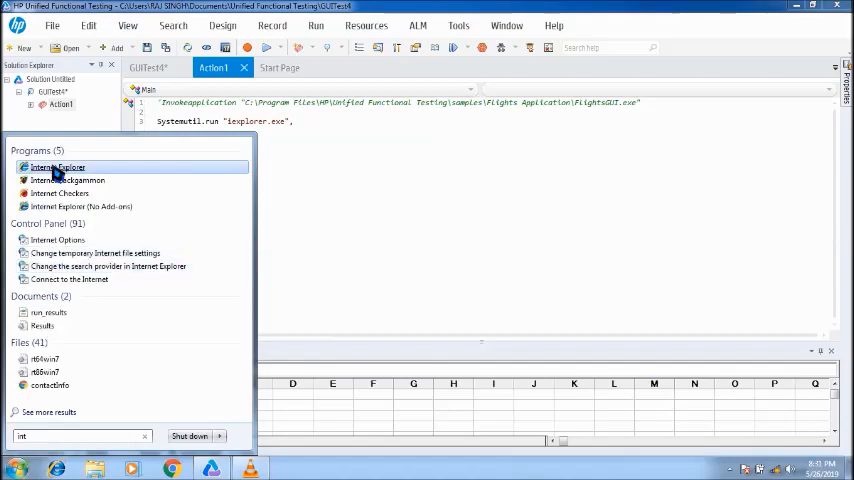
pyautogui.rightClick(56, 167)
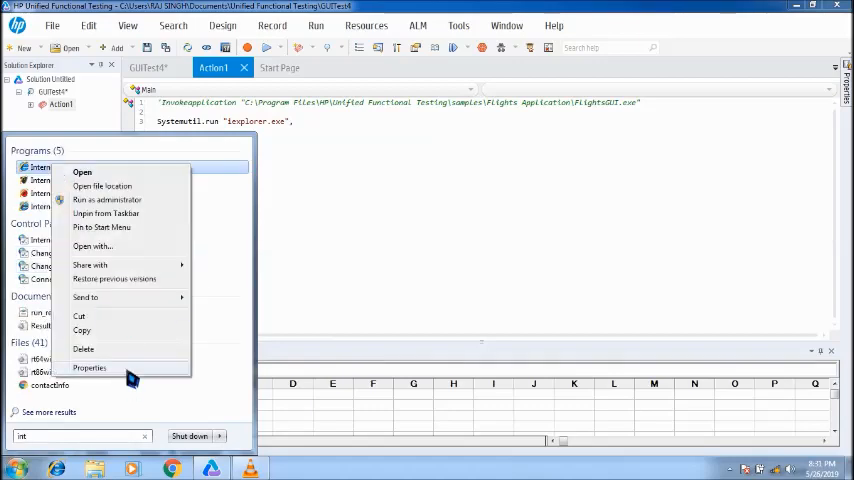
pyautogui.click(89, 368)
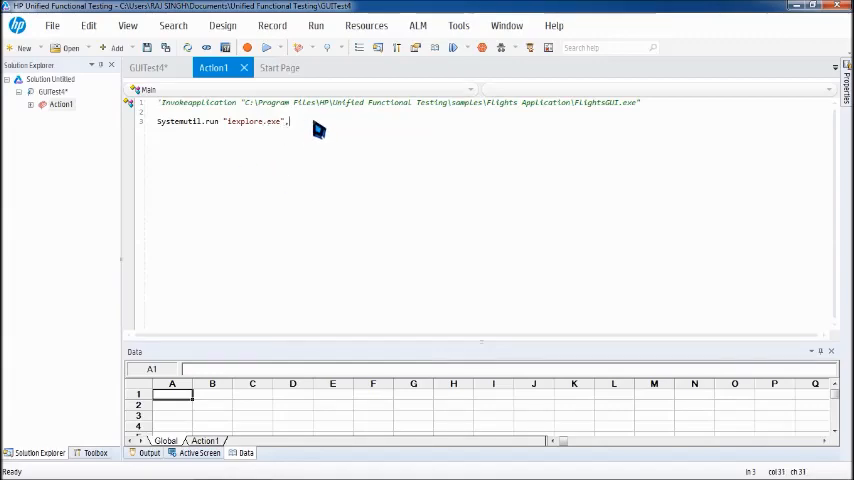
pyautogui.write('wa')
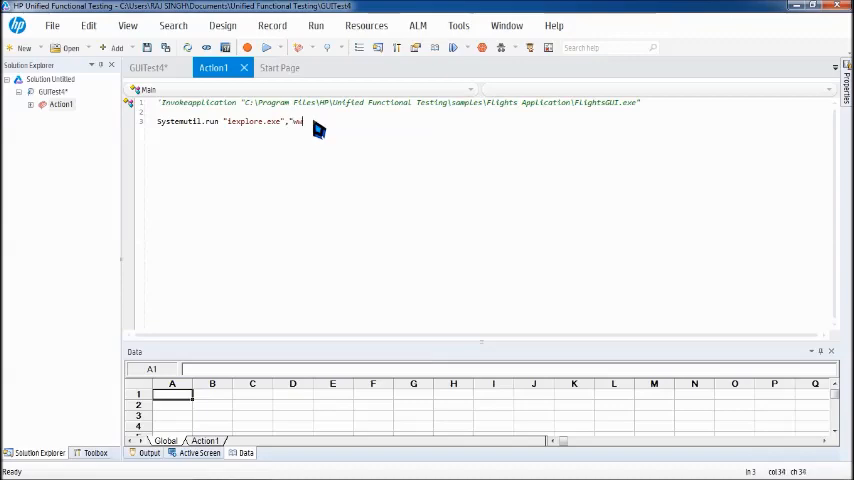
pyautogui.write('ww.googl')
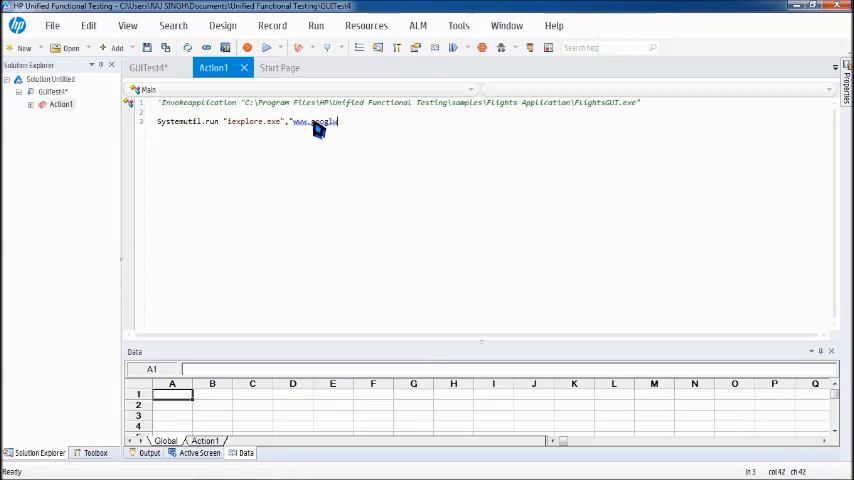
pyautogui.write('e.com"')
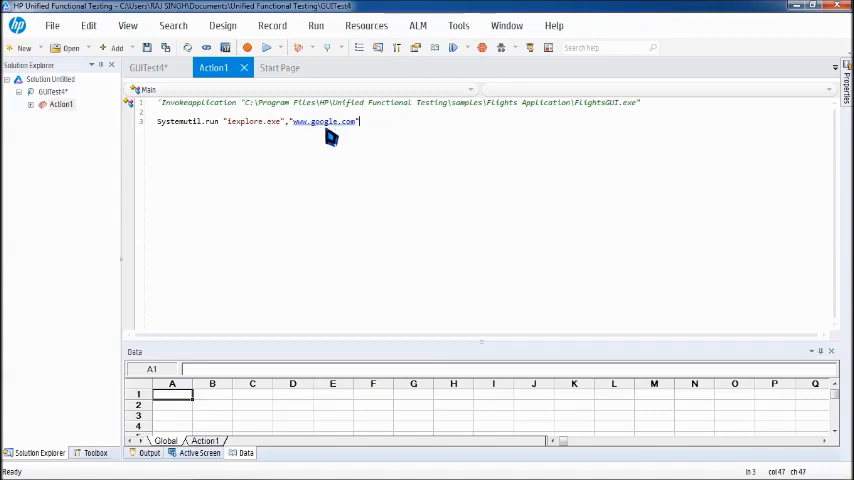
pyautogui.moveTo(380, 134)
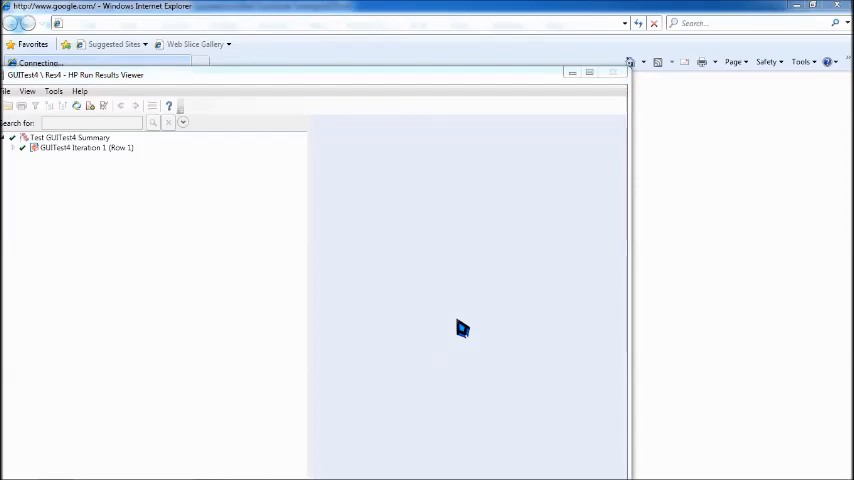
# - Bring Internet Explorer forward and close the 'Set Up Windows Internet Explorer 8' dialog
pyautogui.click(70, 137)
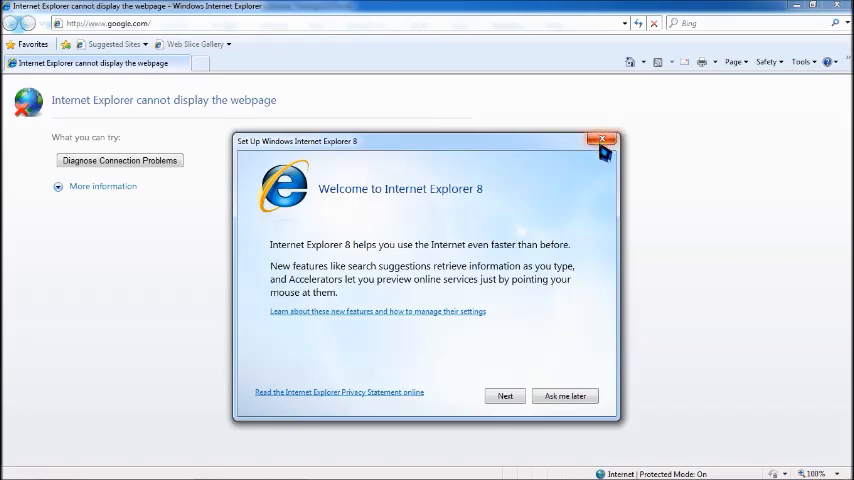
pyautogui.click(604, 139)
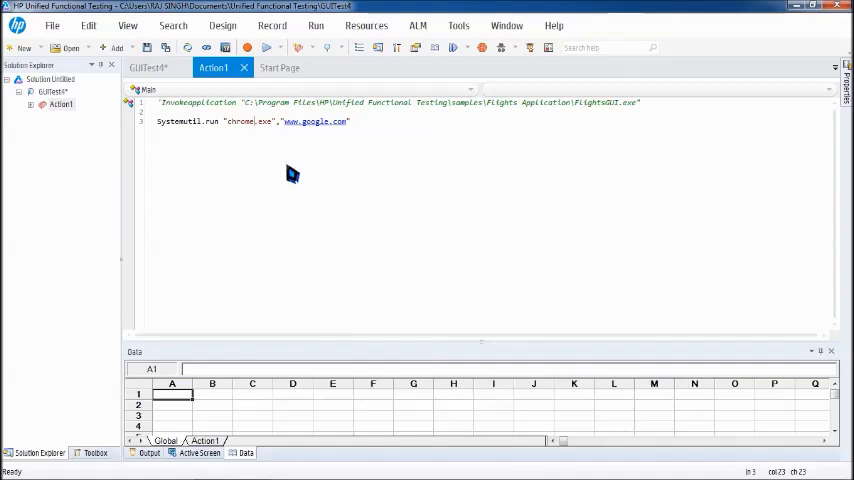
# - Run the chrome.exe version of GUITest4, review the passed results, then switch to Chrome
pyautogui.click(247, 47)
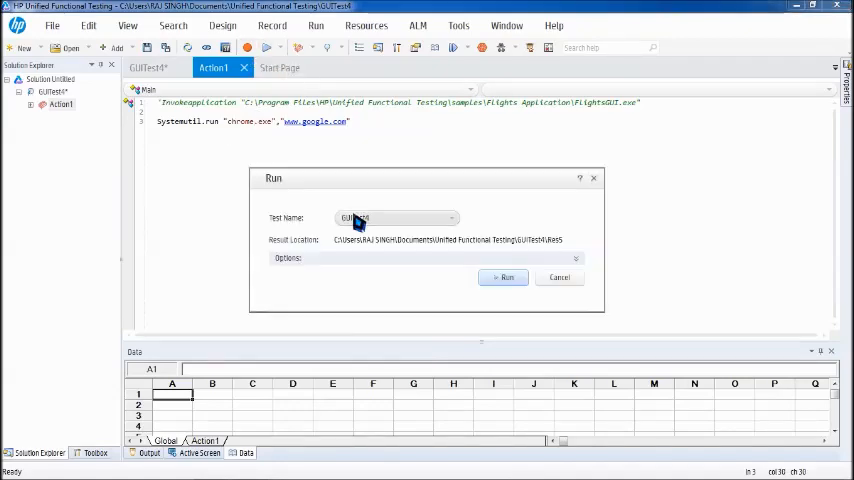
pyautogui.click(504, 277)
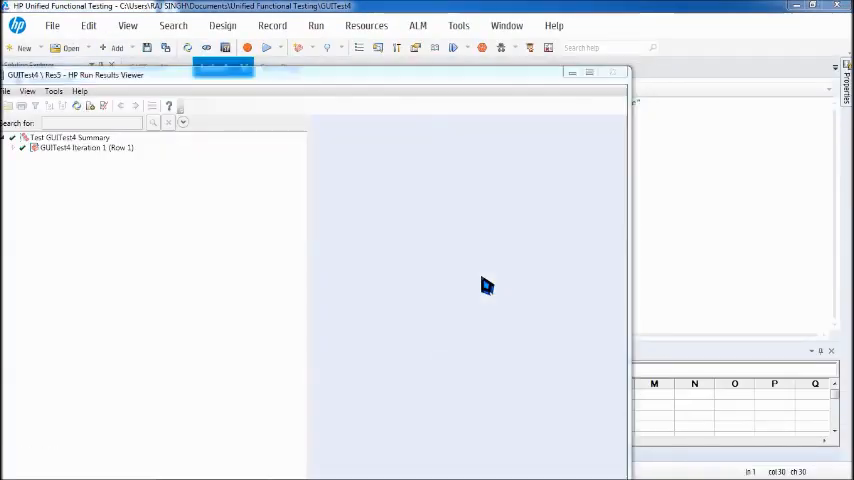
pyautogui.click(70, 137)
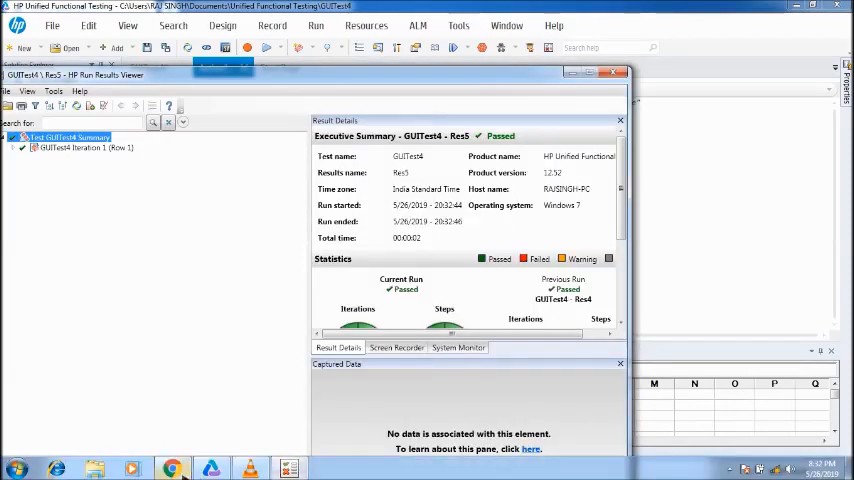
pyautogui.click(172, 467)
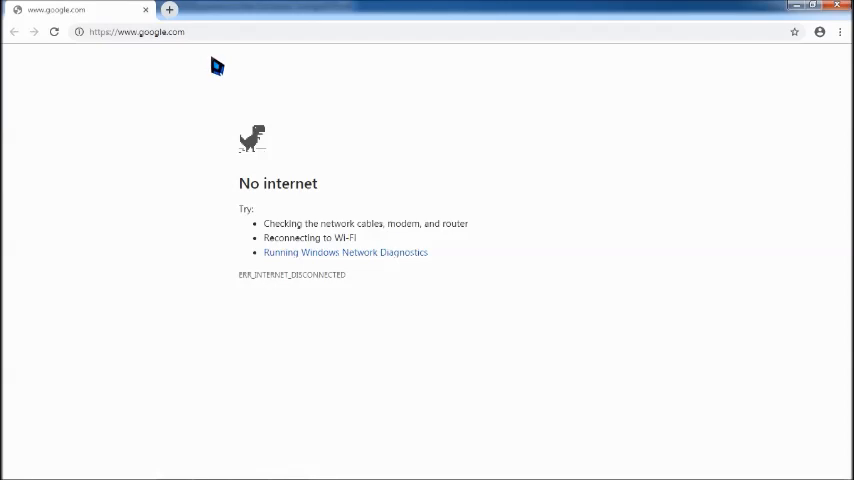
pyautogui.moveTo(564, 85)
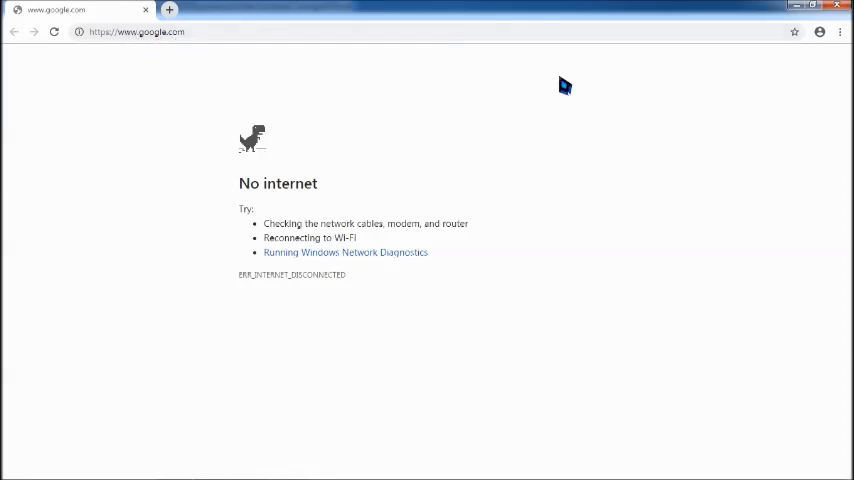